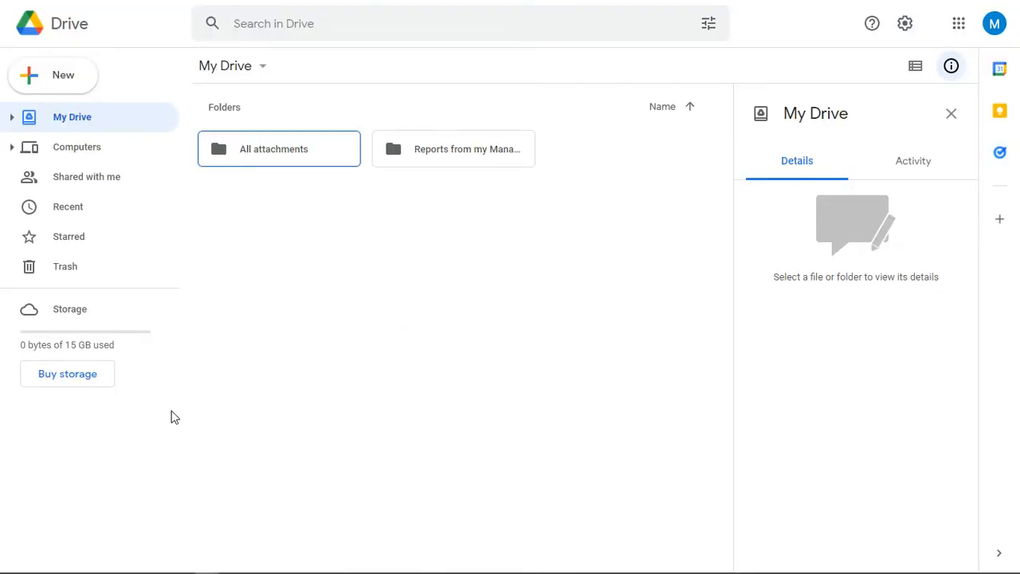
mouse_move(63, 79)
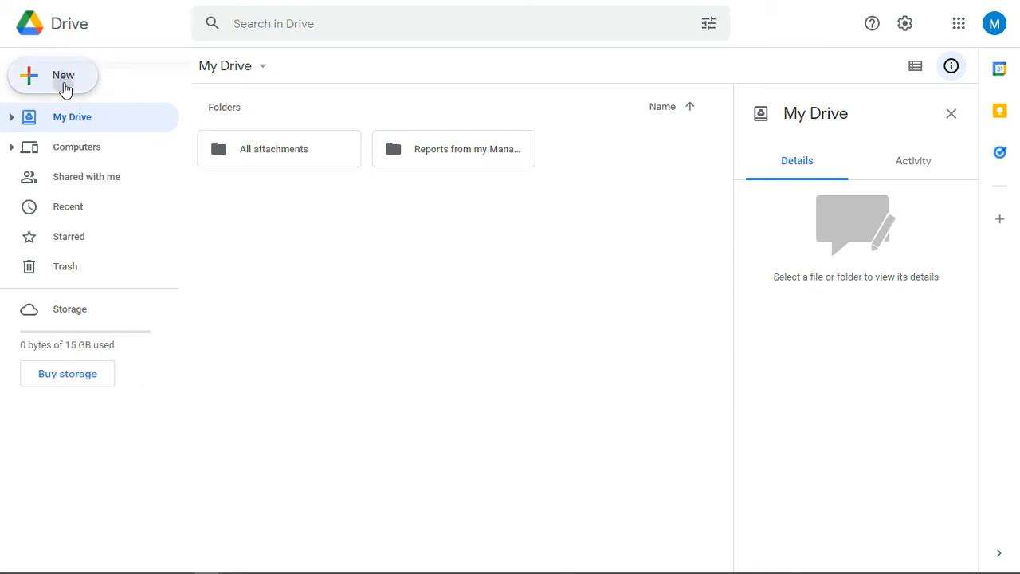
Create a new folder named 'Paul' in My Drive.
left_click(53, 74)
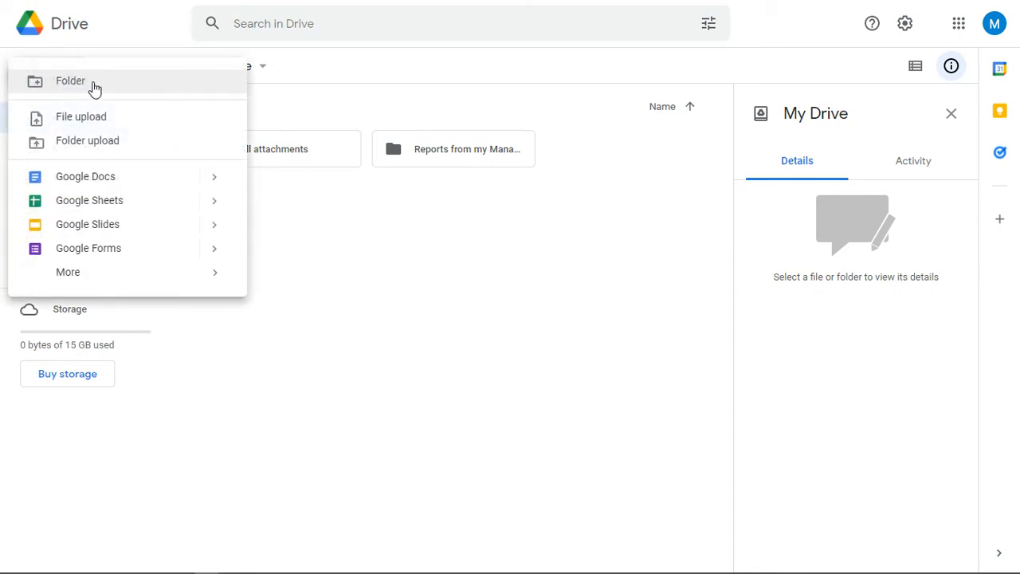
left_click(70, 80)
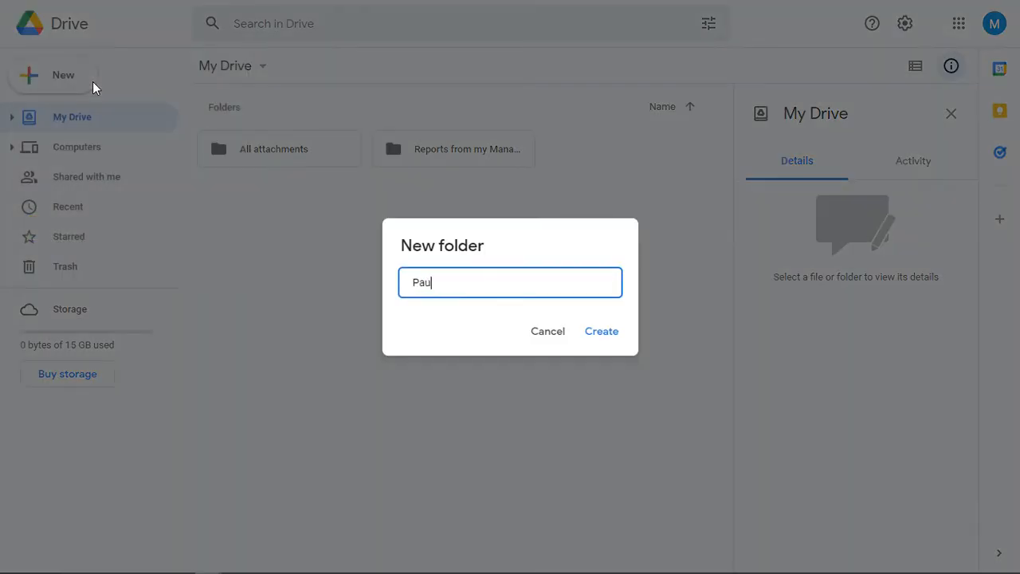
left_click(601, 331)
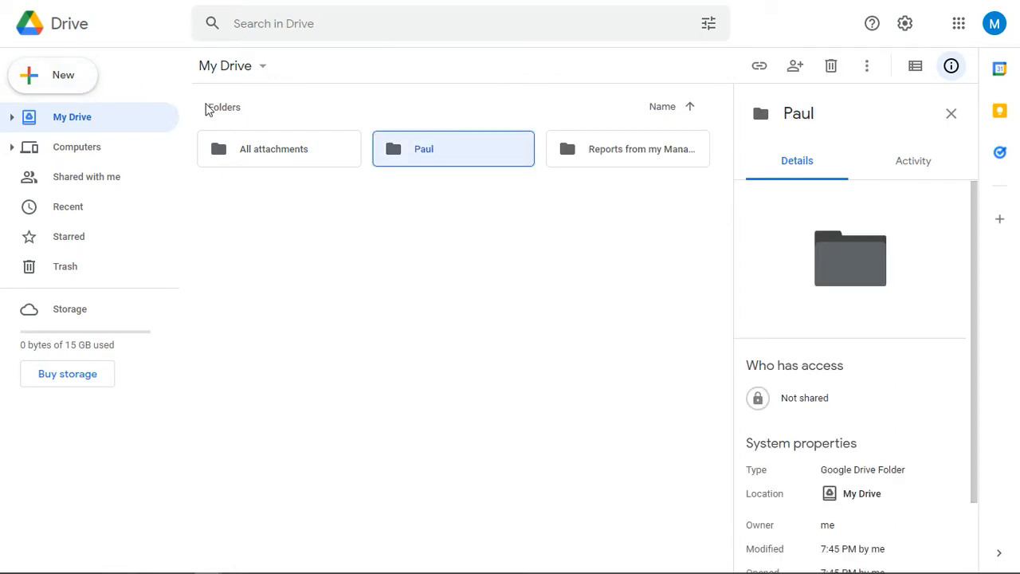
mouse_move(298, 250)
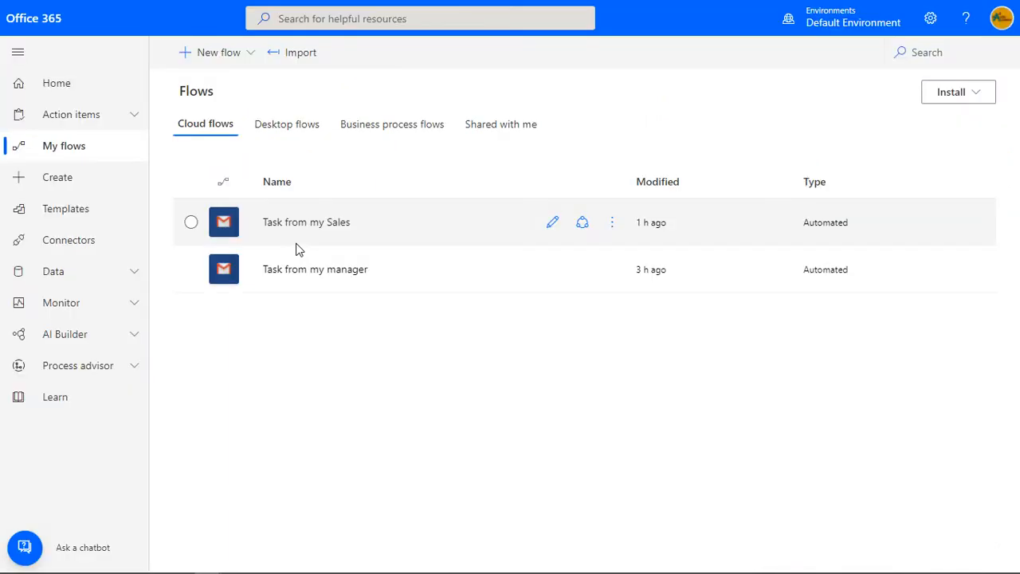
mouse_move(297, 148)
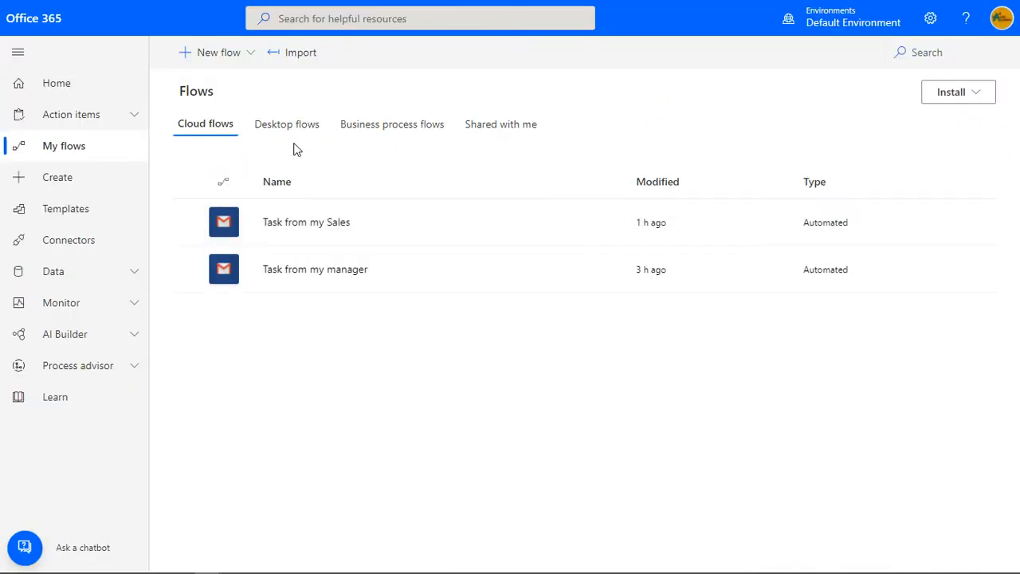
mouse_move(66, 208)
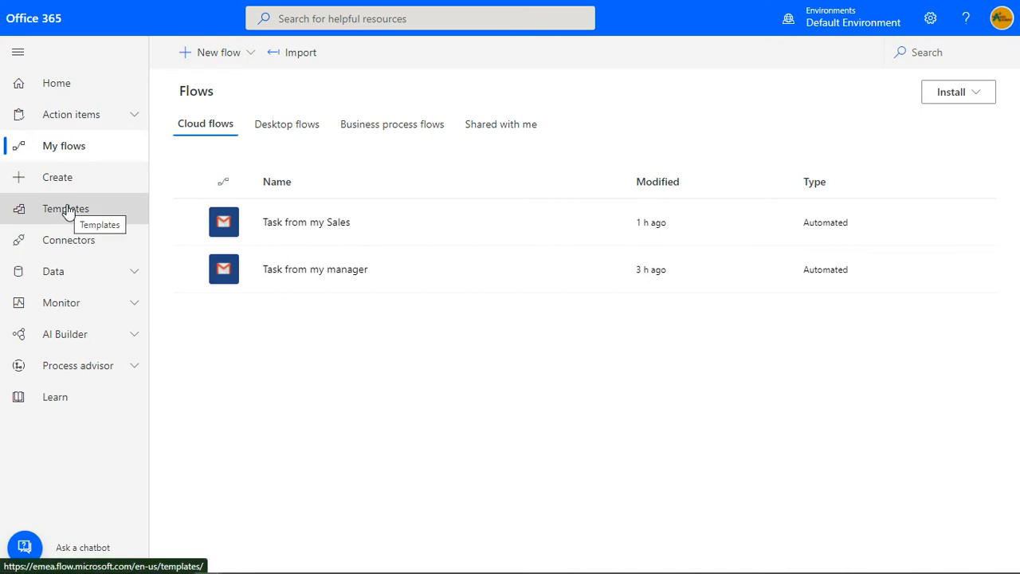
Search templates for 'Gmail google drive' and open the Save Gmail attachments template.
left_click(66, 209)
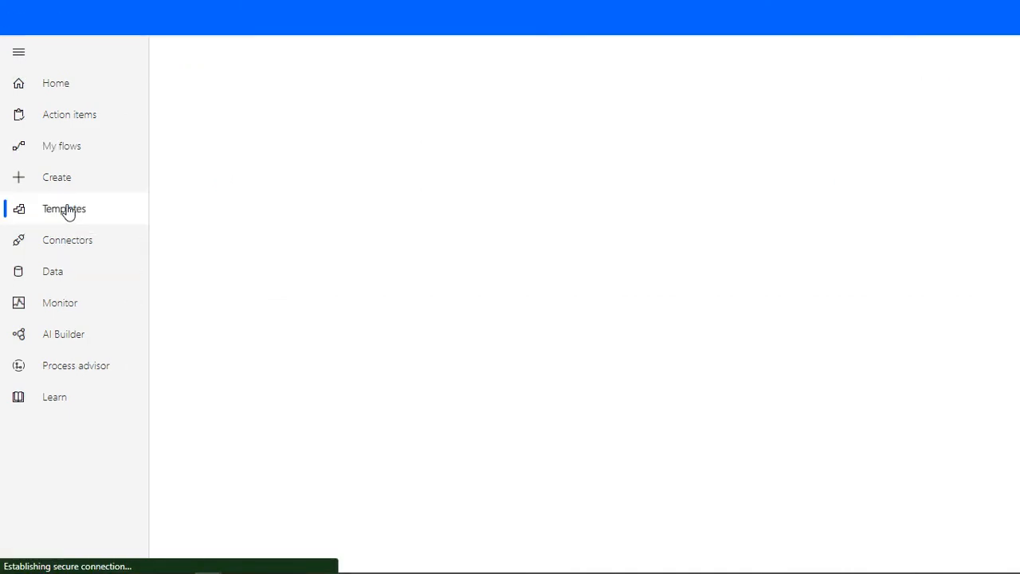
left_click(63, 208)
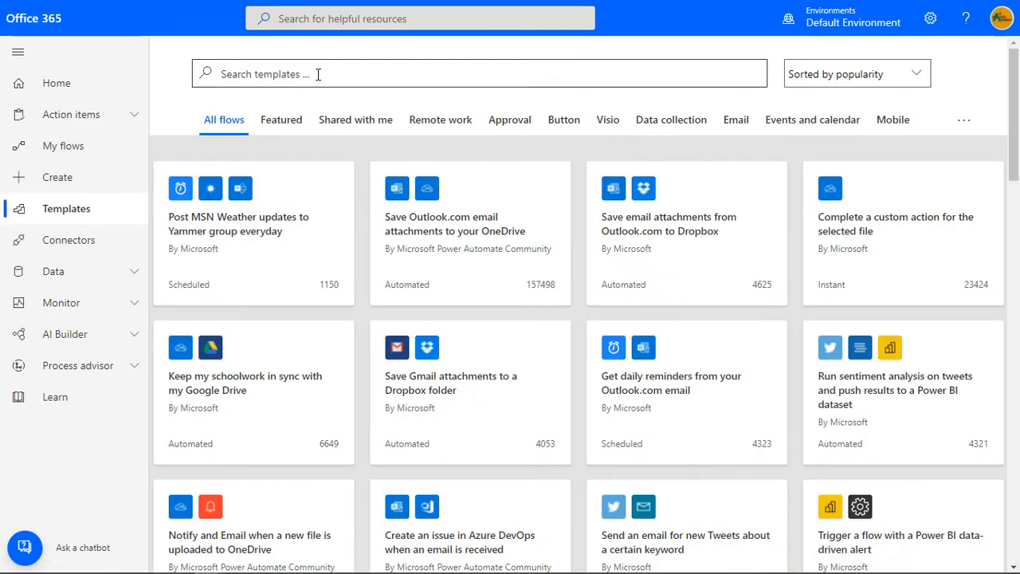
left_click(318, 73)
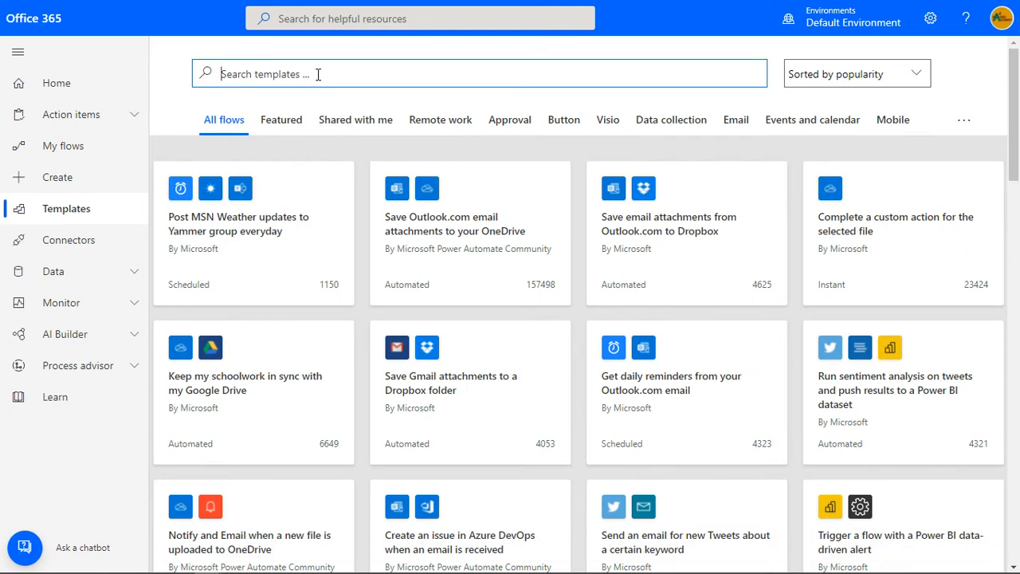
type("Gmail google drive")
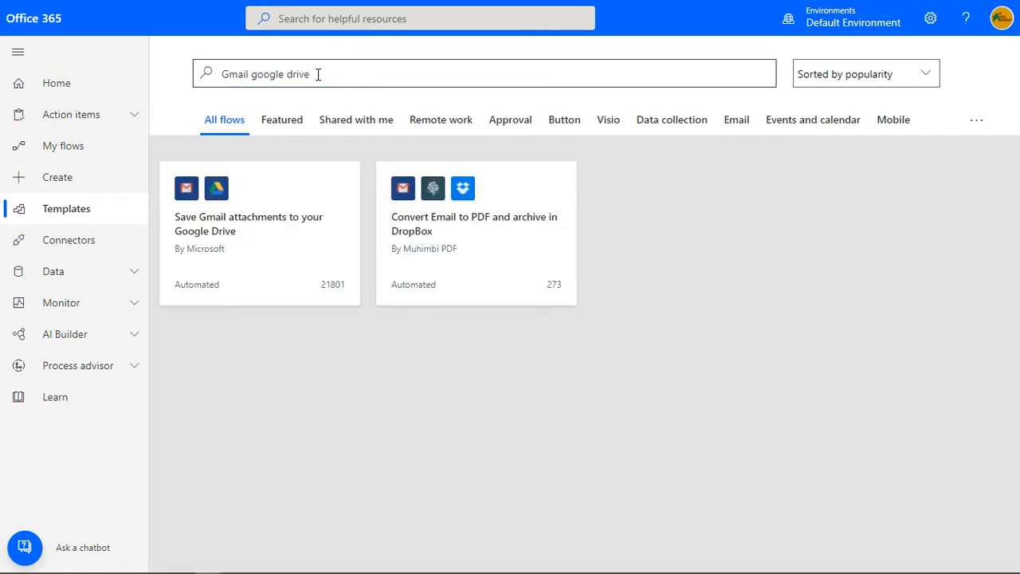
mouse_move(214, 226)
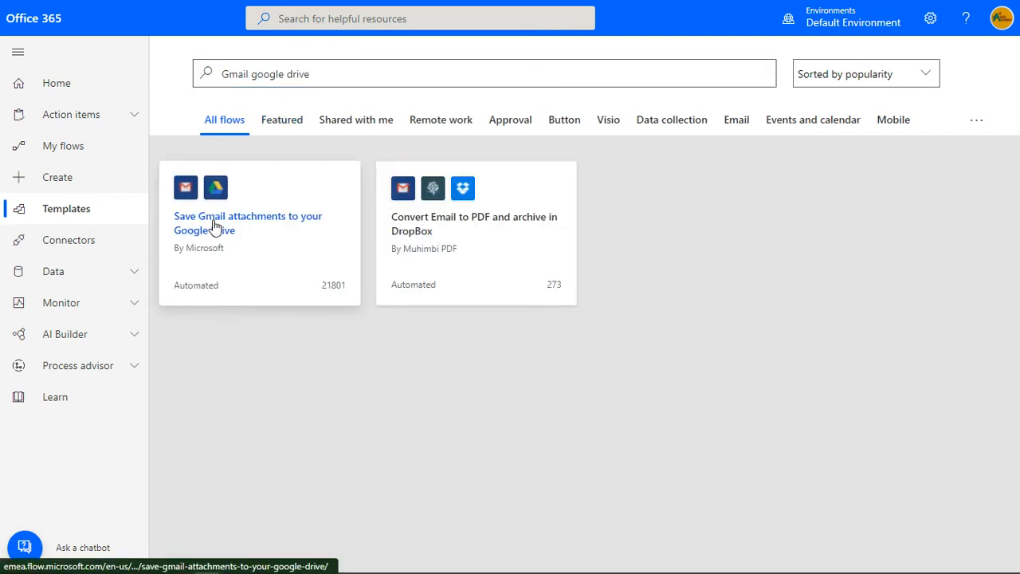
left_click(247, 222)
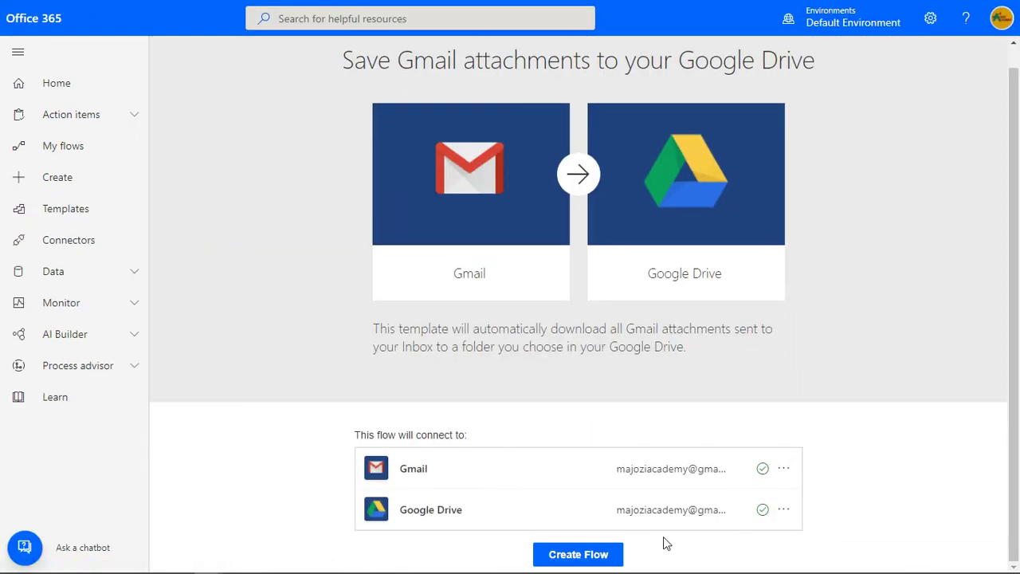
mouse_move(588, 559)
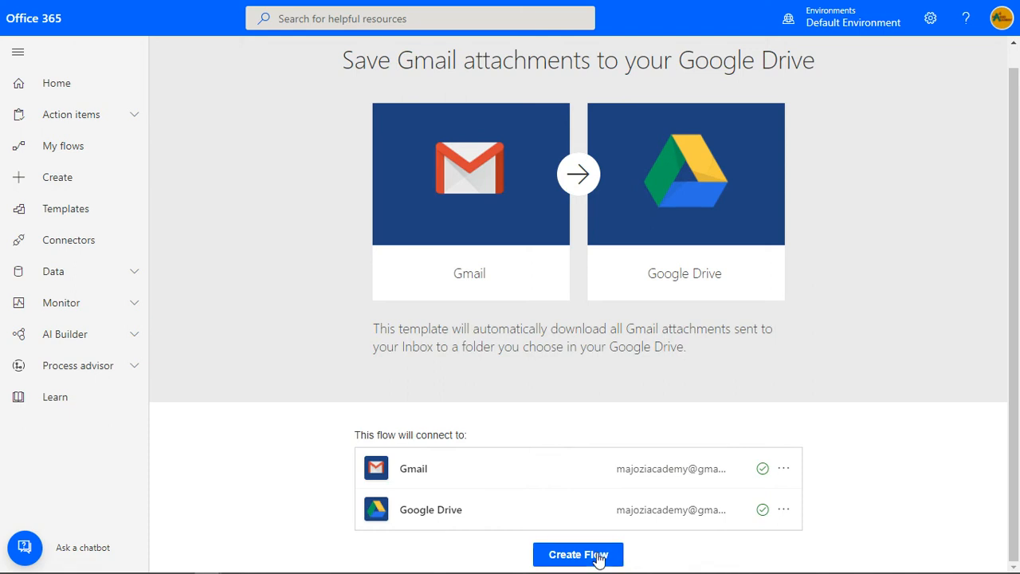
Create the flow from the Gmail-to-Google Drive template and open it for editing.
left_click(578, 555)
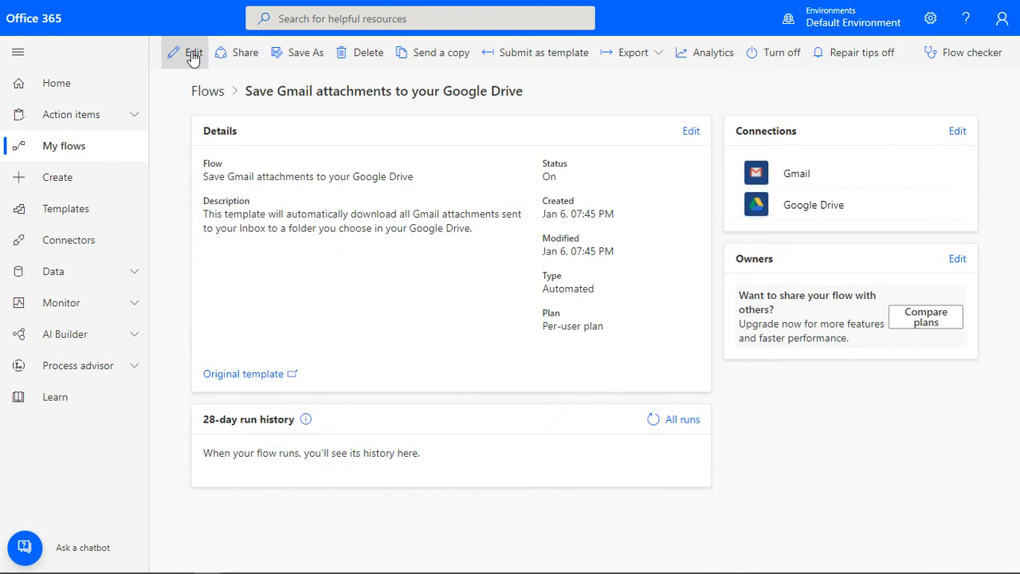
left_click(189, 53)
type("R")
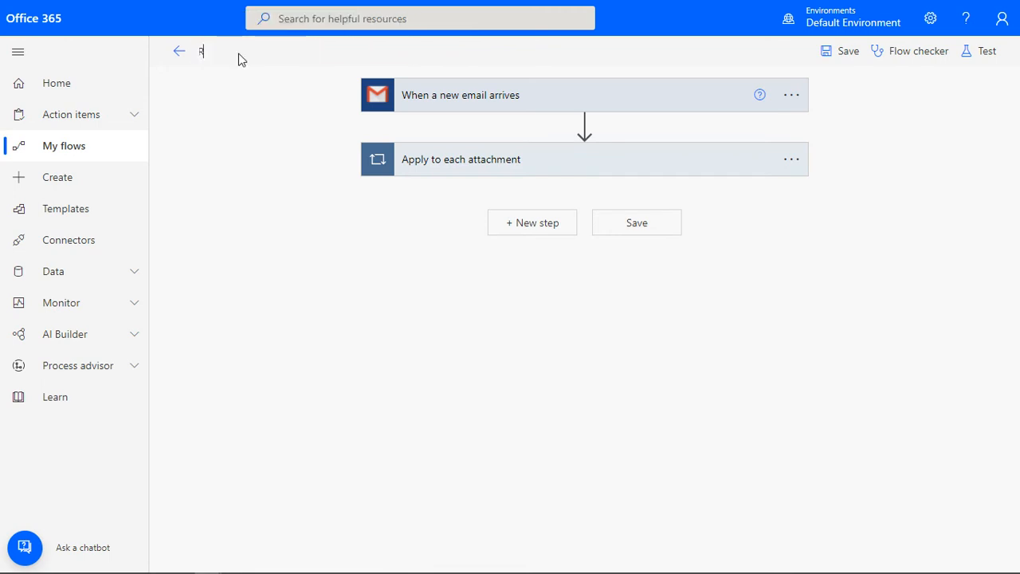
Rename the flow 'Reports from my manager' and show the trigger's advanced options.
type("eports from my mana")
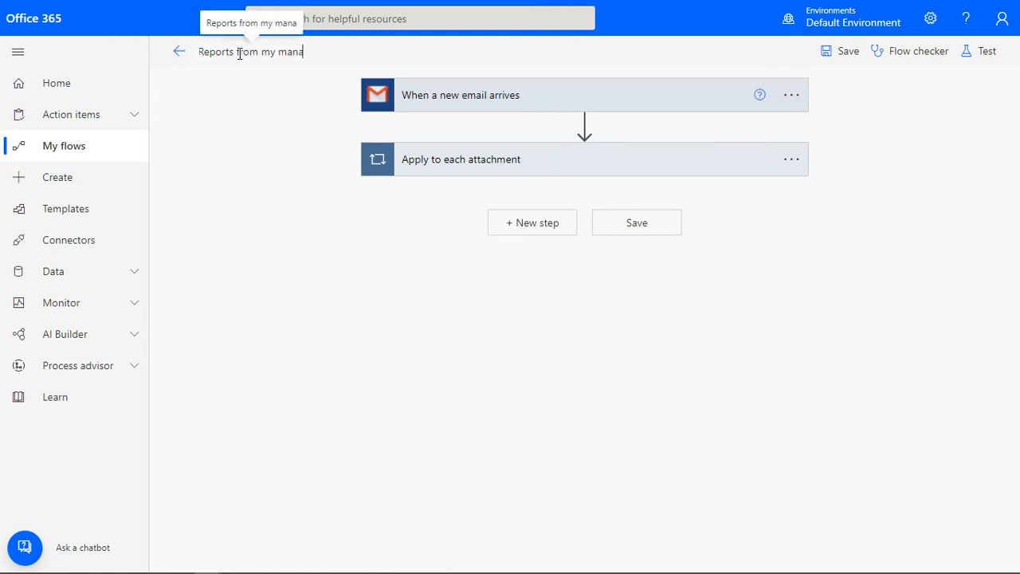
type("ger")
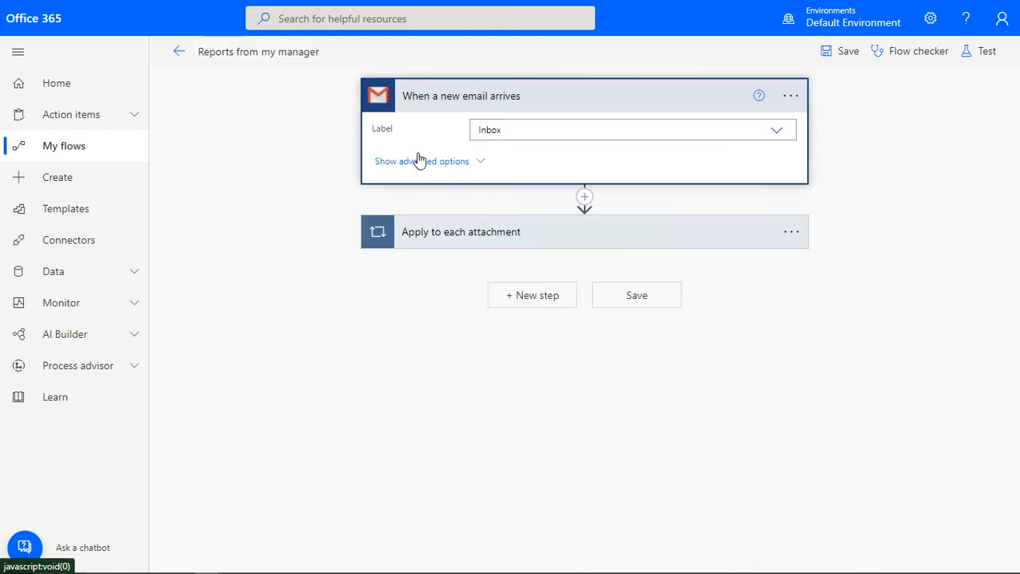
left_click(422, 161)
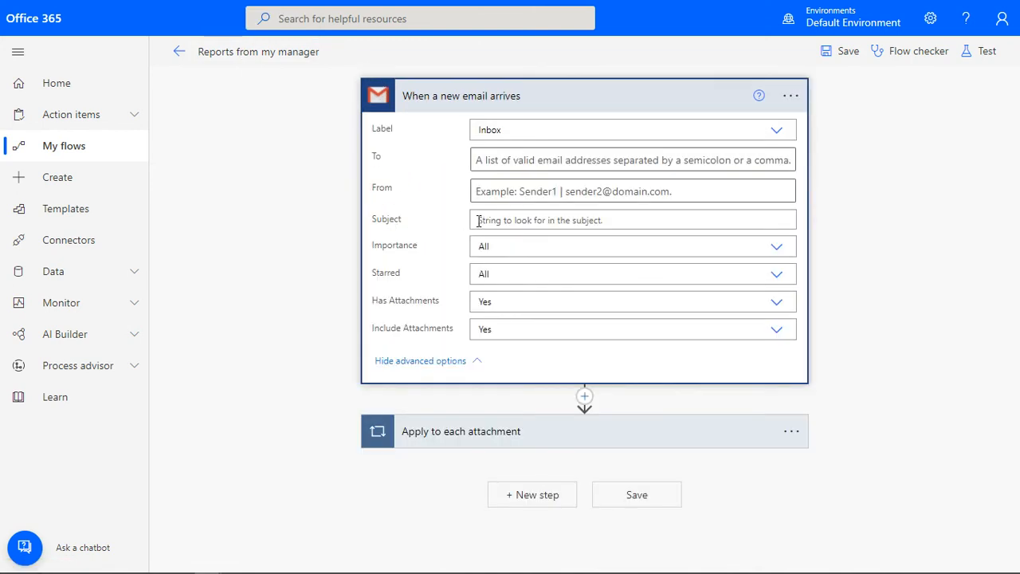
Set the new-email trigger's Subject filter to 'Report'.
left_click(632, 220)
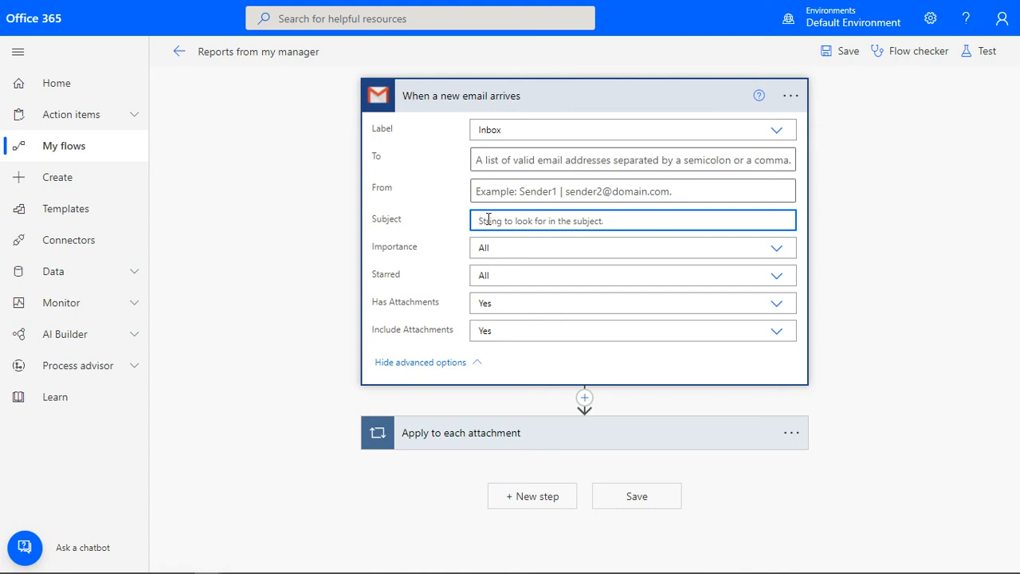
type("Re")
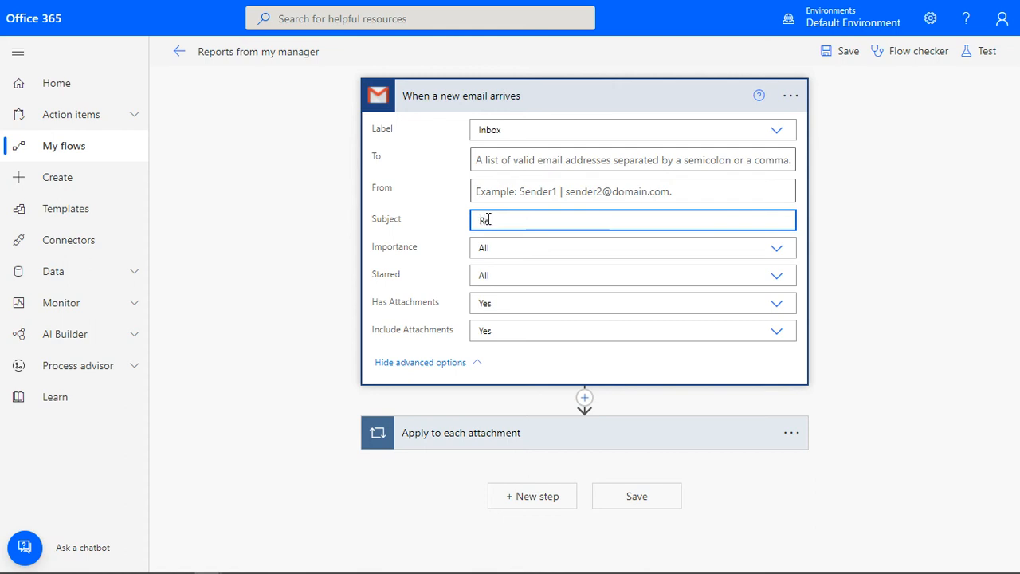
type("Report")
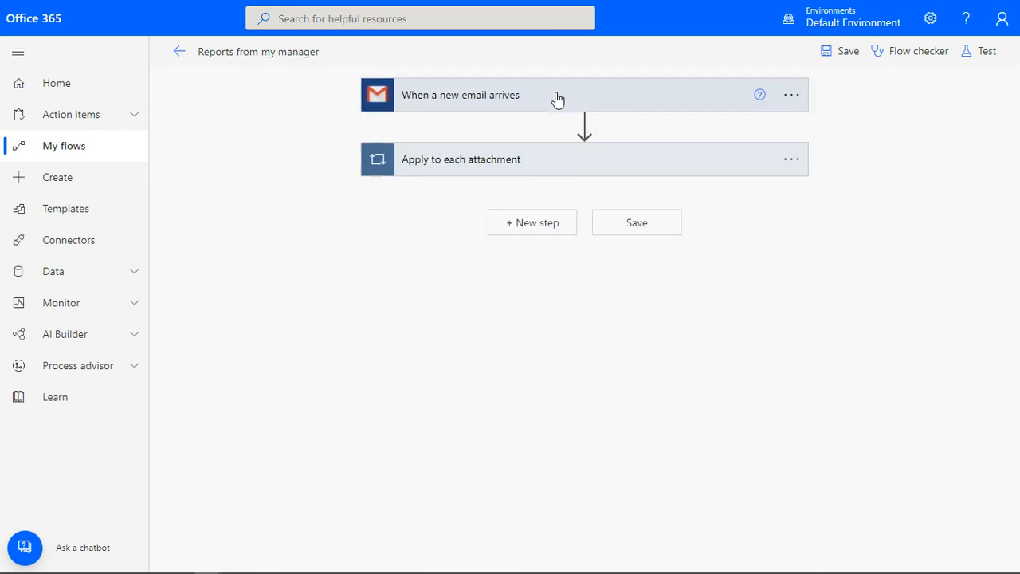
mouse_move(813, 231)
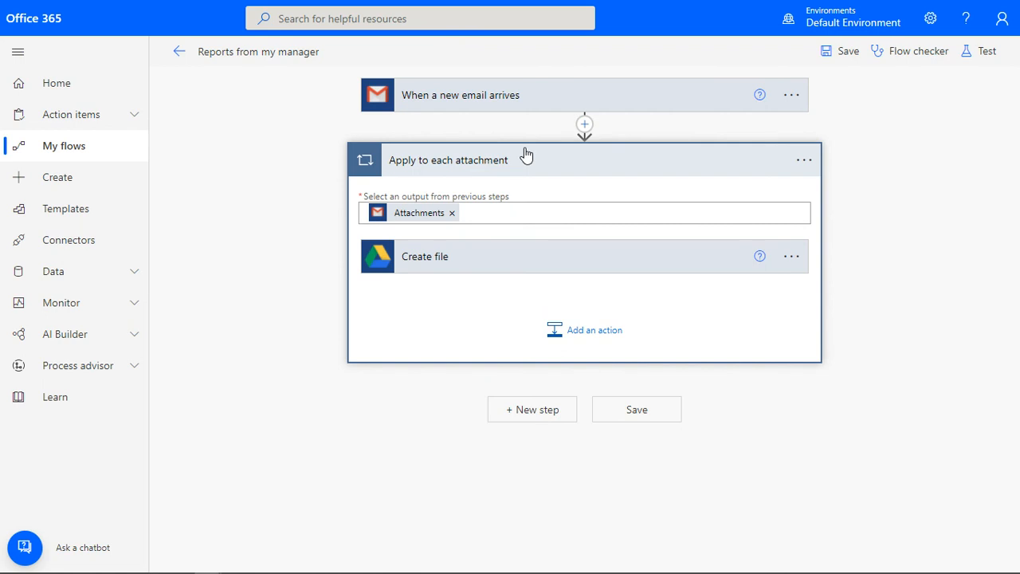
mouse_move(450, 221)
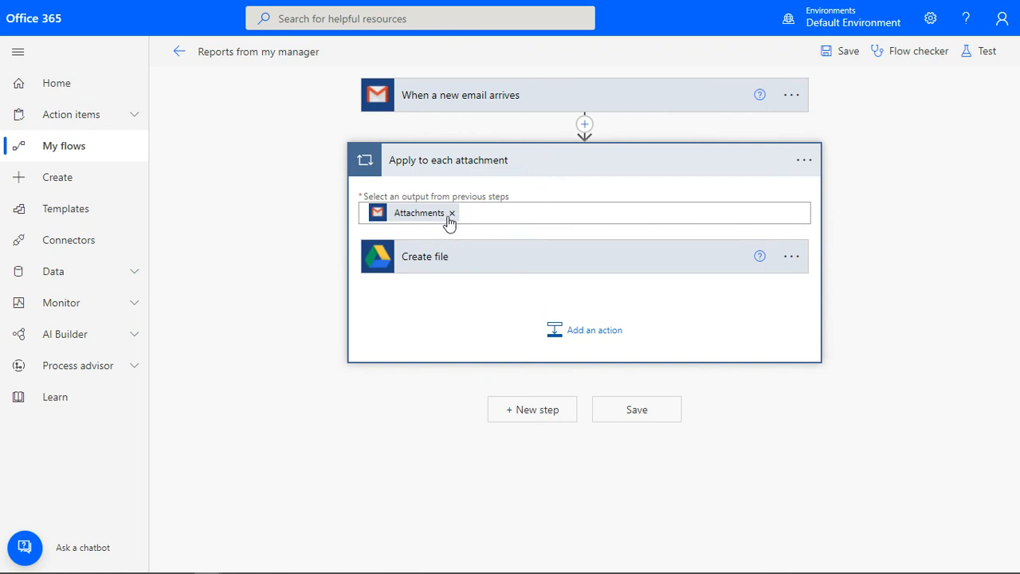
mouse_move(508, 295)
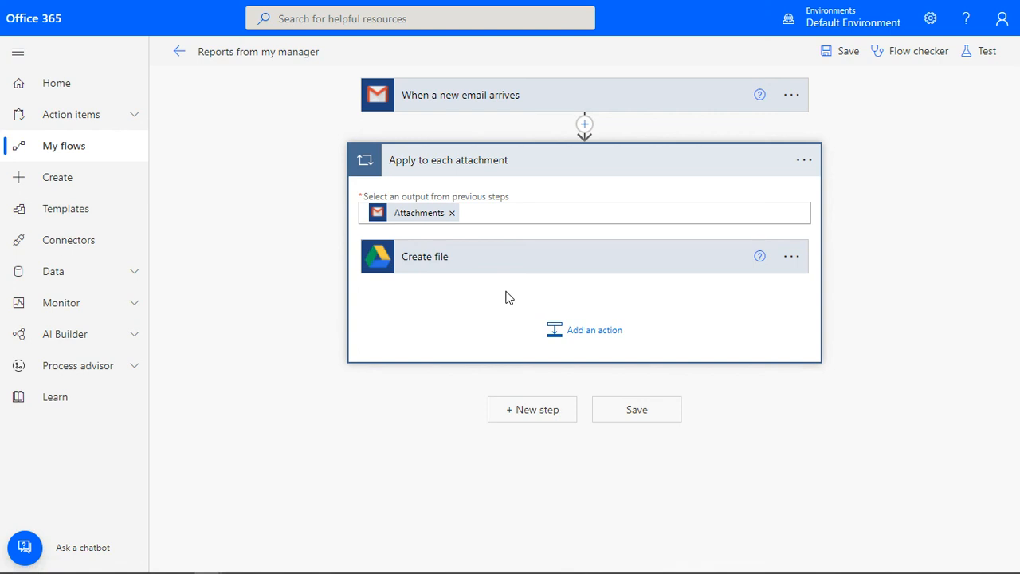
Expand the attachment loop's Create file action to show its /Attachments folder path.
left_click(425, 256)
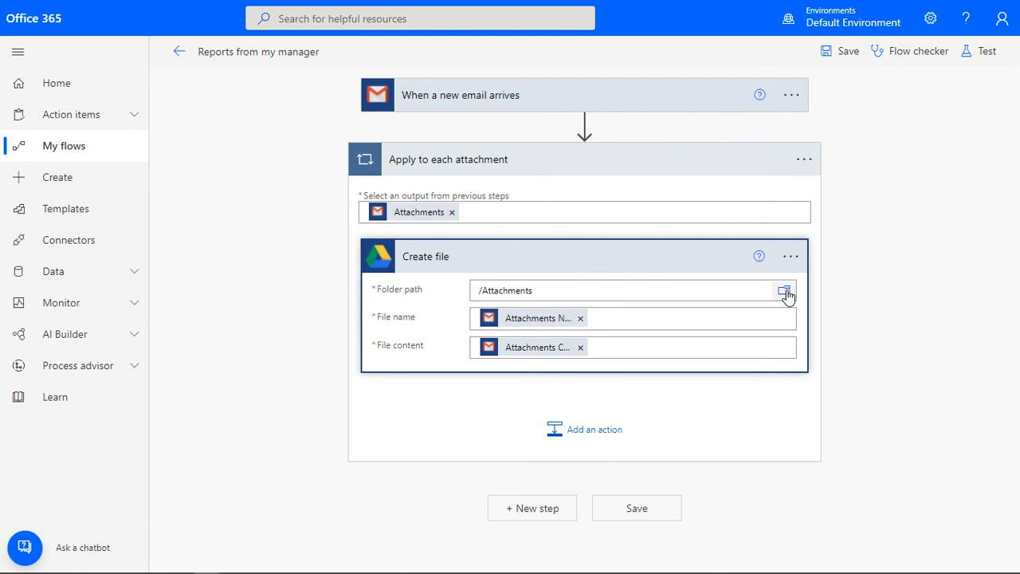
Set Create file's folder path to /Reports from my Manager and save the flow.
left_click(786, 291)
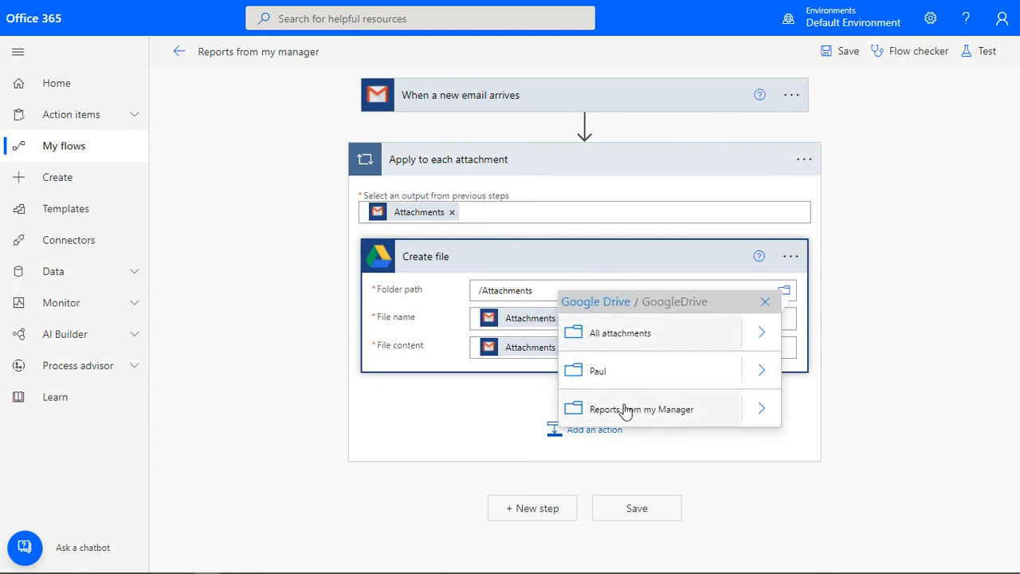
left_click(649, 409)
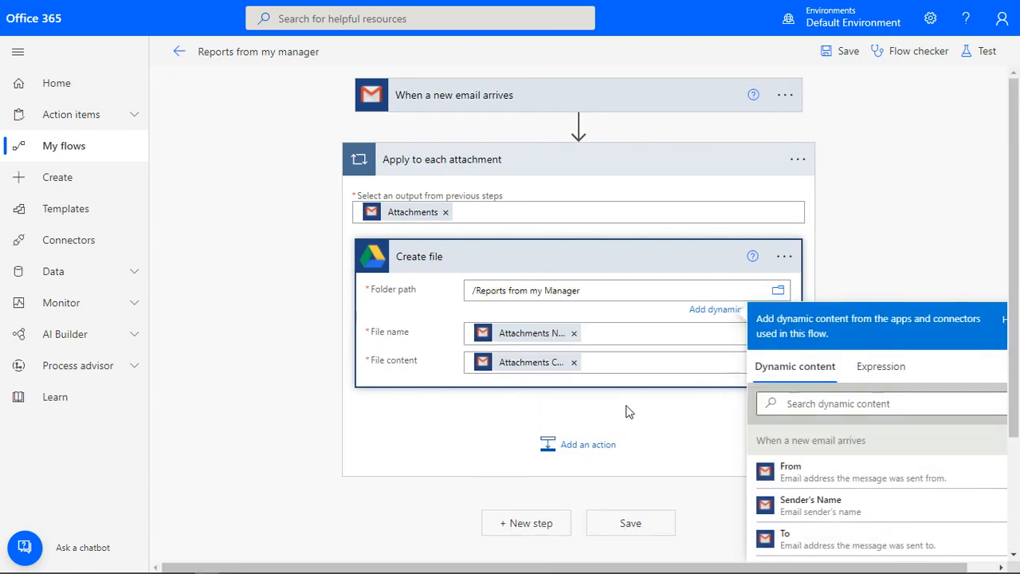
mouse_move(863, 248)
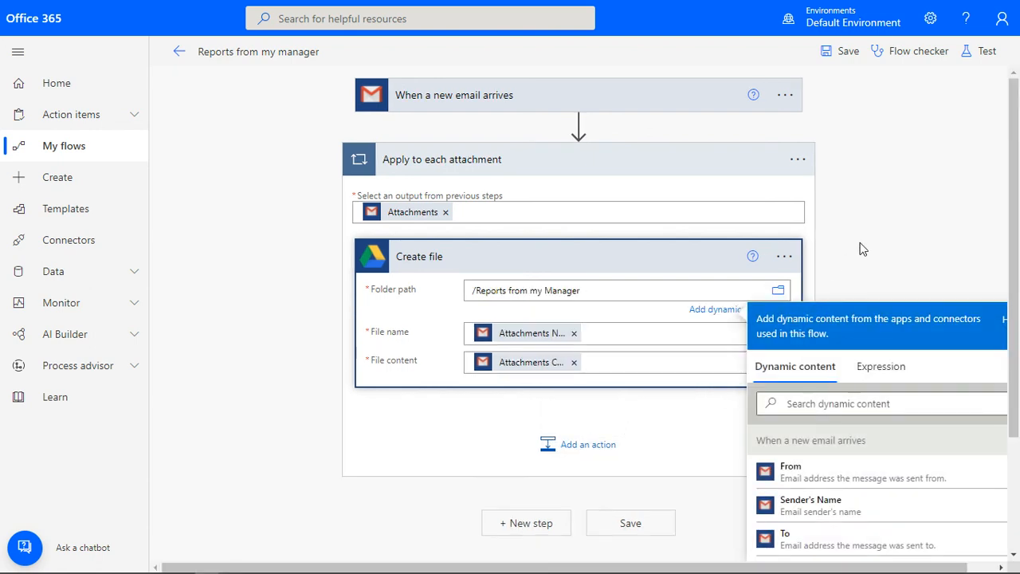
left_click(863, 248)
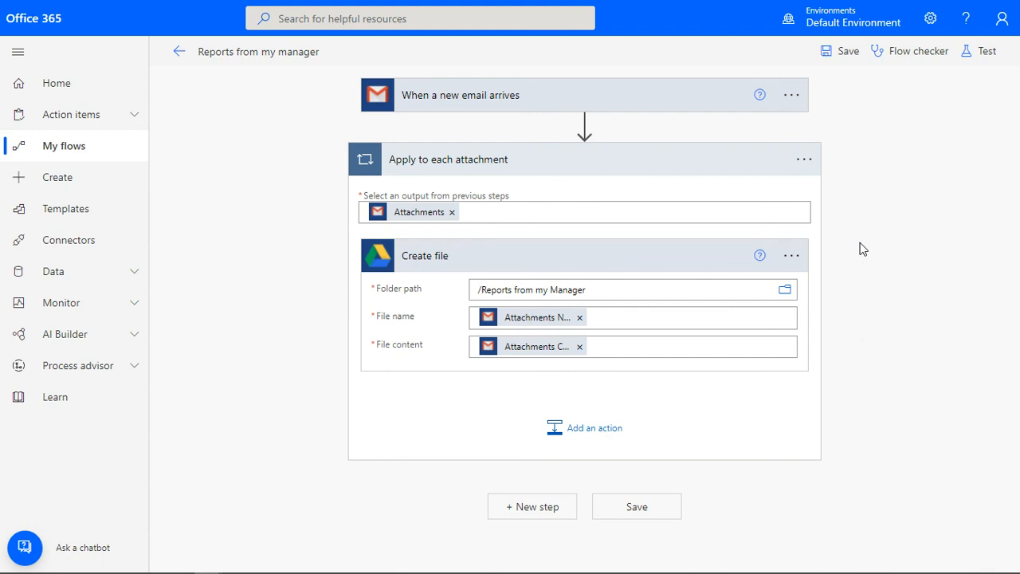
mouse_move(845, 51)
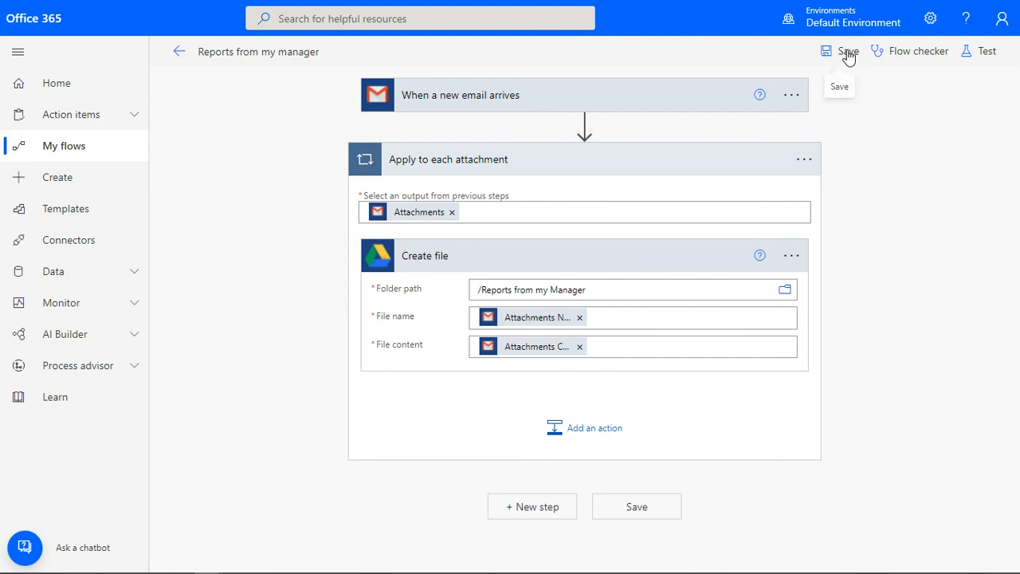
left_click(844, 50)
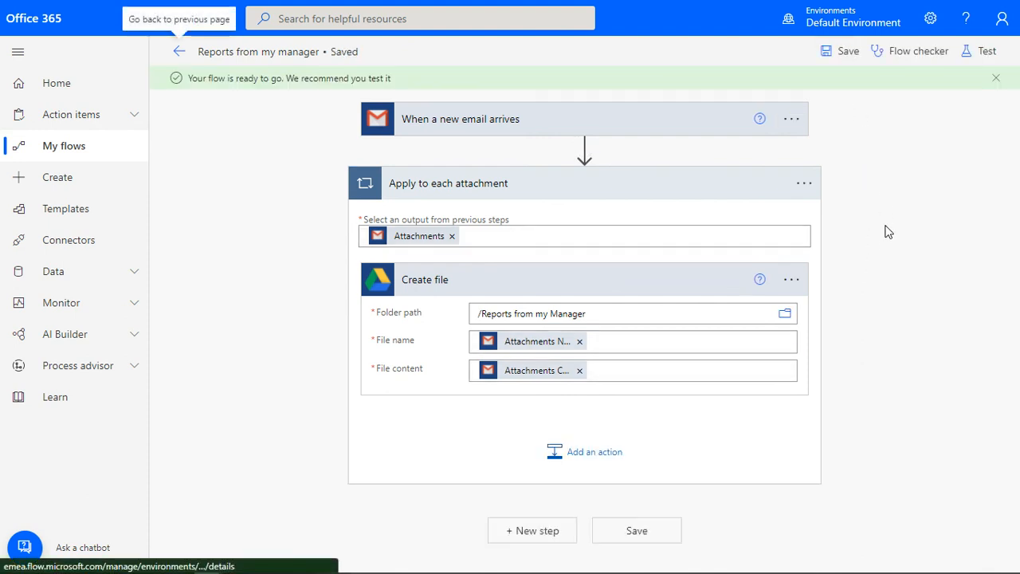